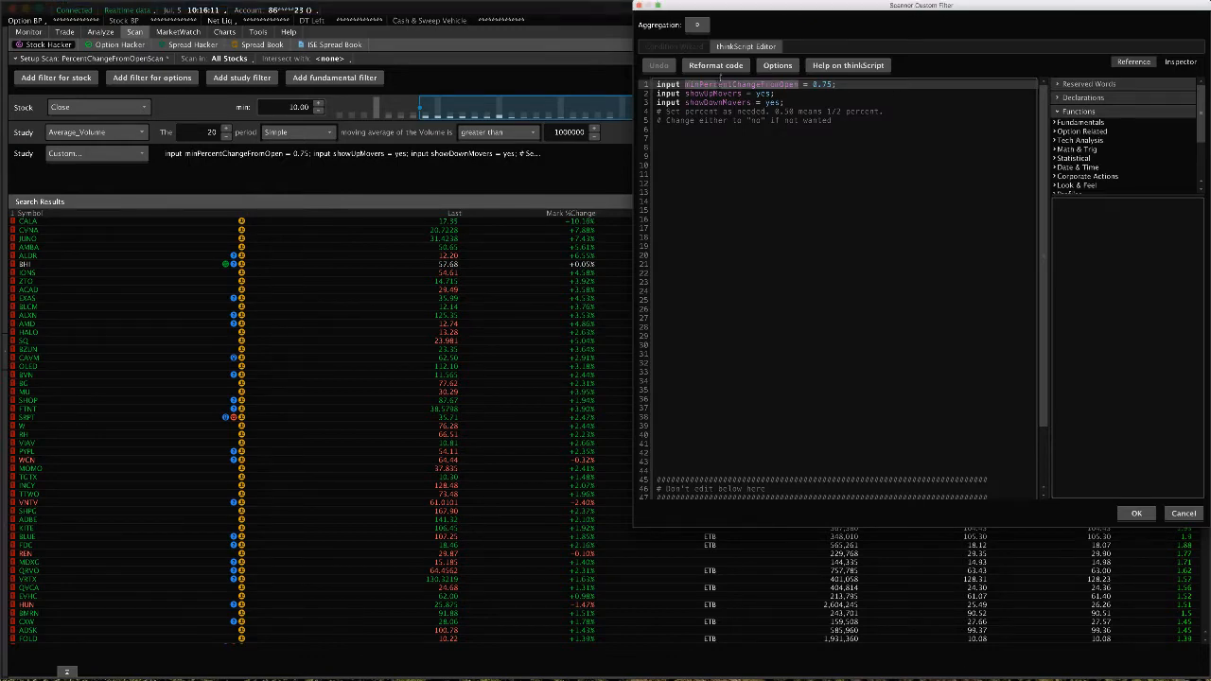
Step: In the thinkScript editor, replace the 0.75 minPercentChangeFromOpen value with 1.0
{"action": "left_click_drag", "start_coordinate": [918, 4], "coordinate": [615, 109]}
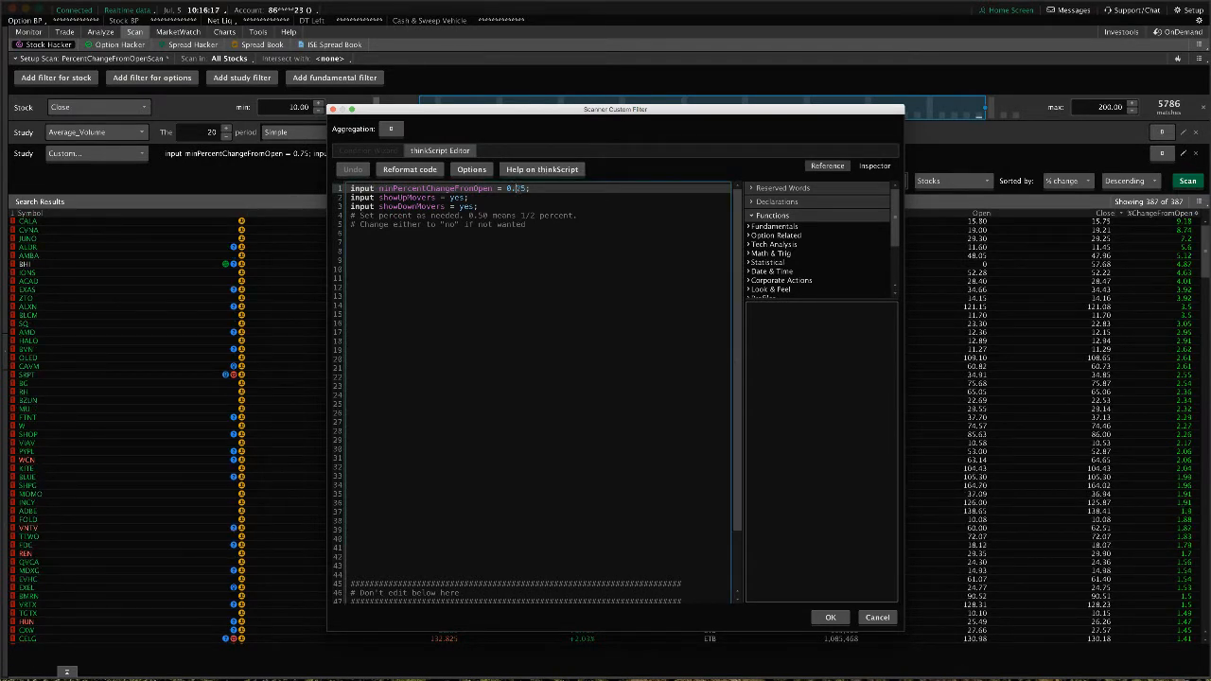
{"action": "type", "text": "0.75"}
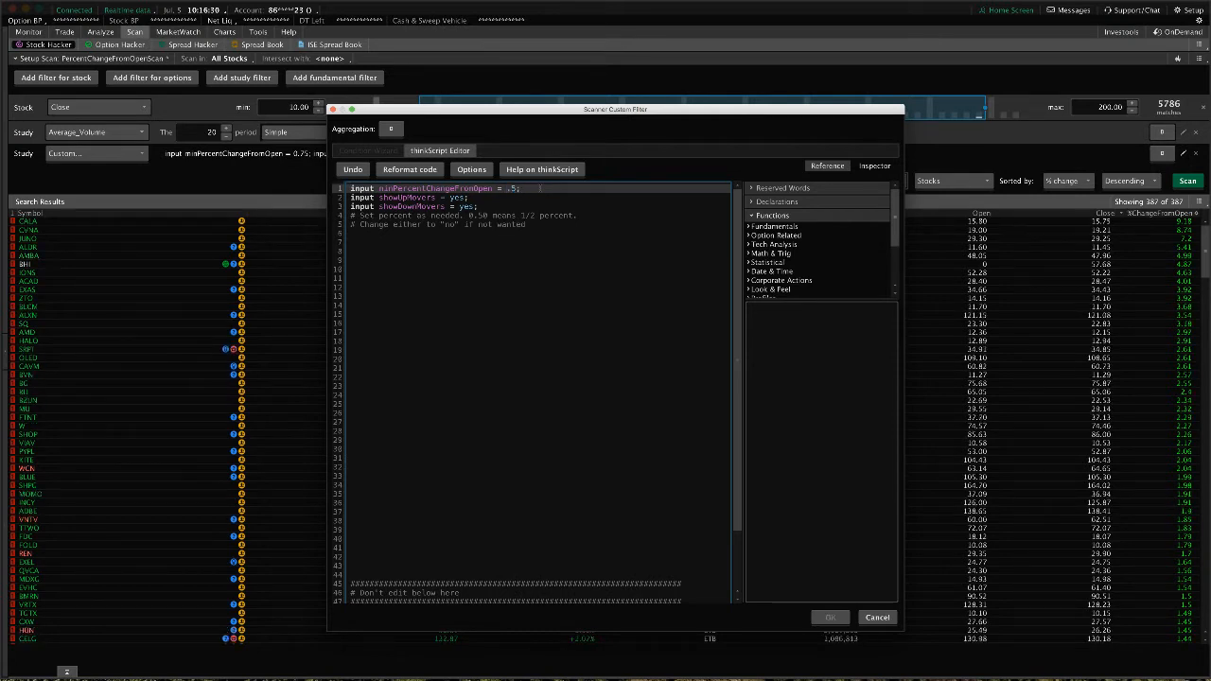
{"action": "type", "text": "1.0"}
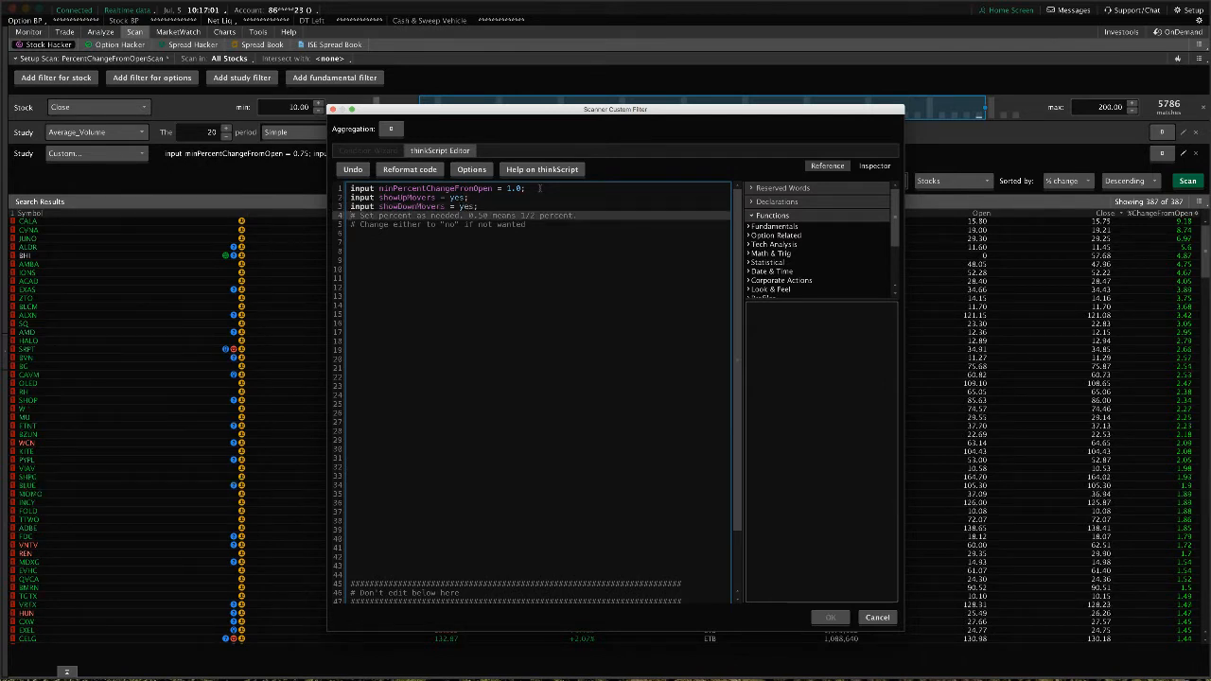
Step: Confirm the custom filter so the study requires minPercentChangeFromOpen = 1.0
{"action": "left_click", "coordinate": [829, 617]}
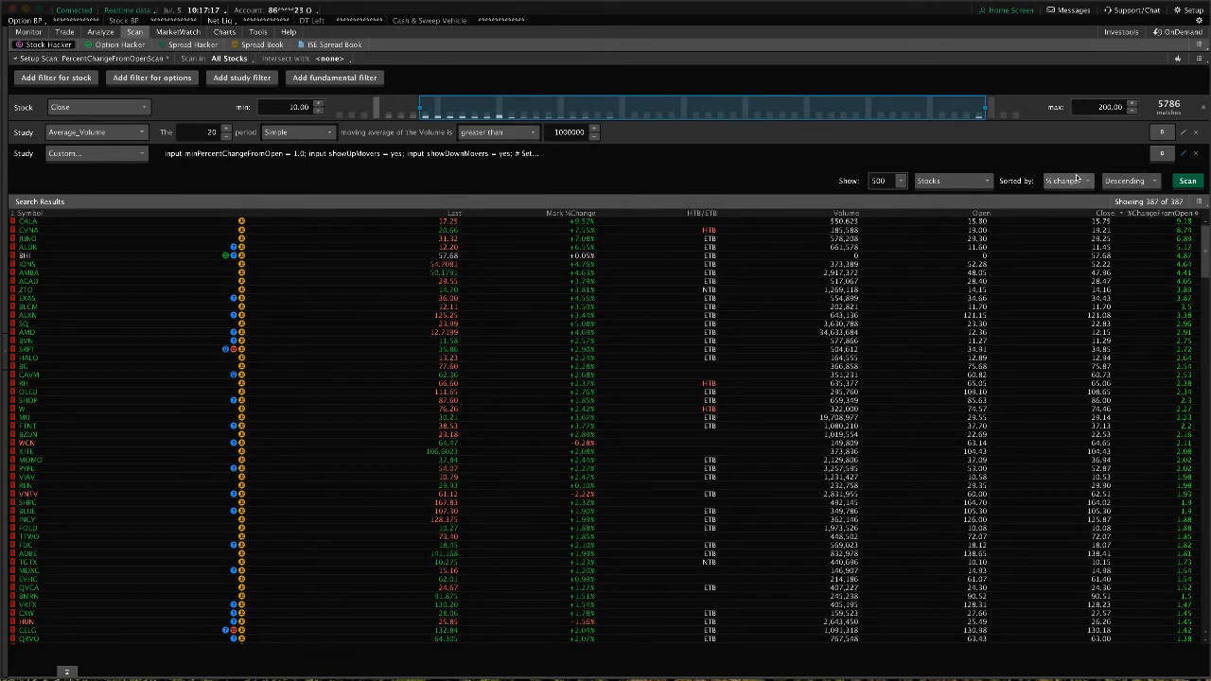
{"action": "left_click", "coordinate": [1187, 181]}
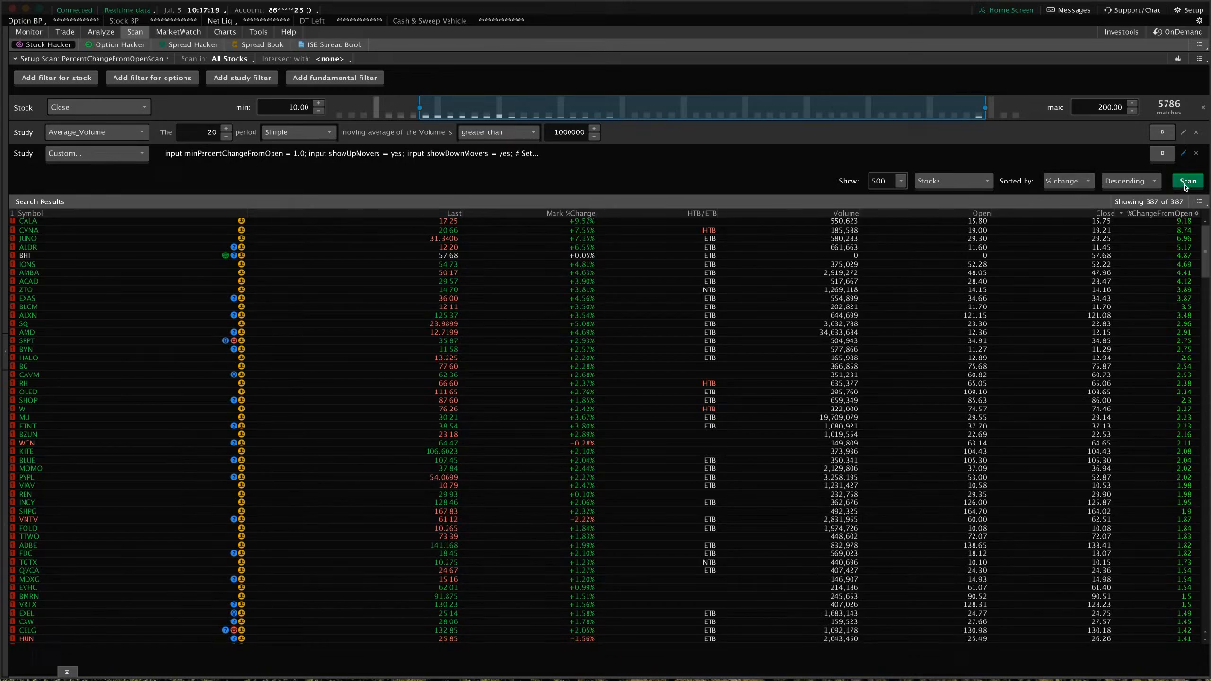
Step: Rerun the scan, narrowing results from 387 to 291 stocks, and scroll through them
{"action": "left_click", "coordinate": [1187, 180]}
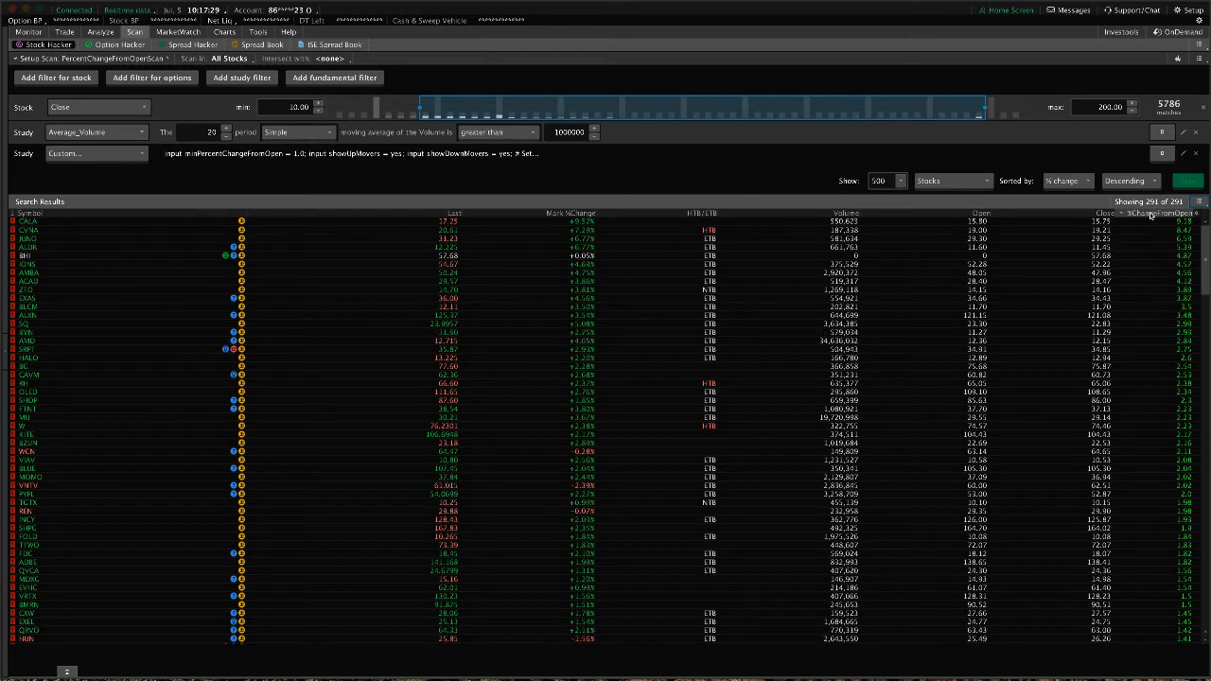
{"action": "left_click", "coordinate": [1187, 181]}
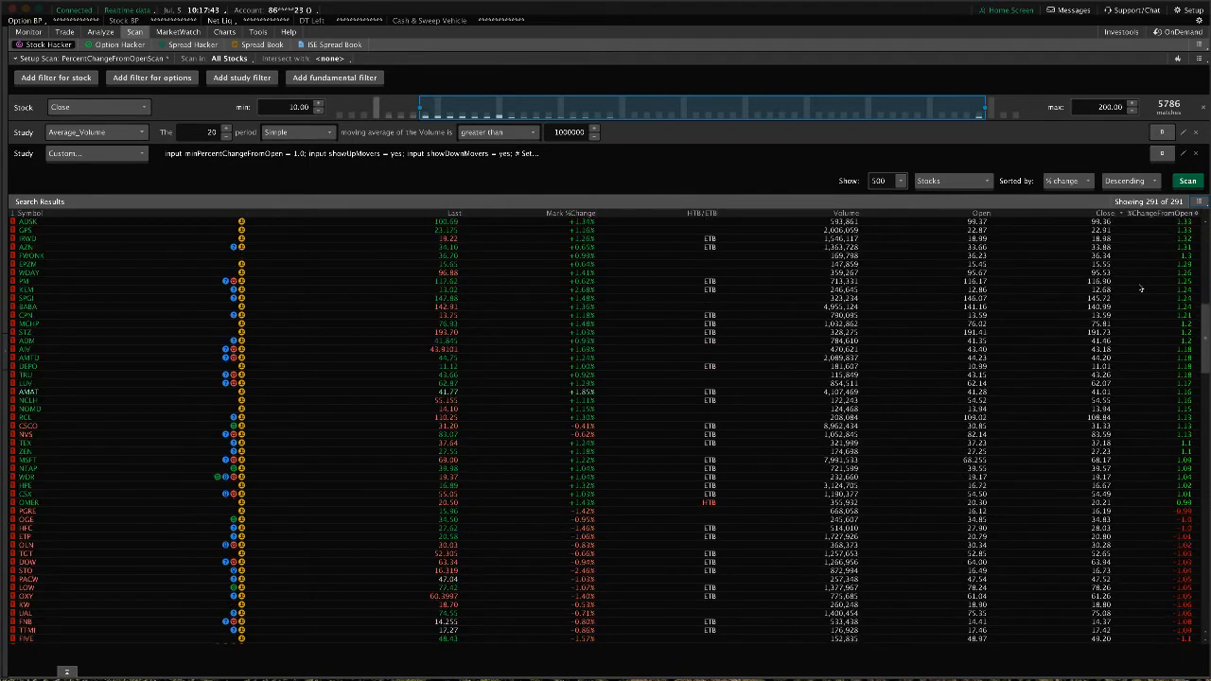
{"action": "scroll", "scroll_direction": "down", "scroll_amount": 3}
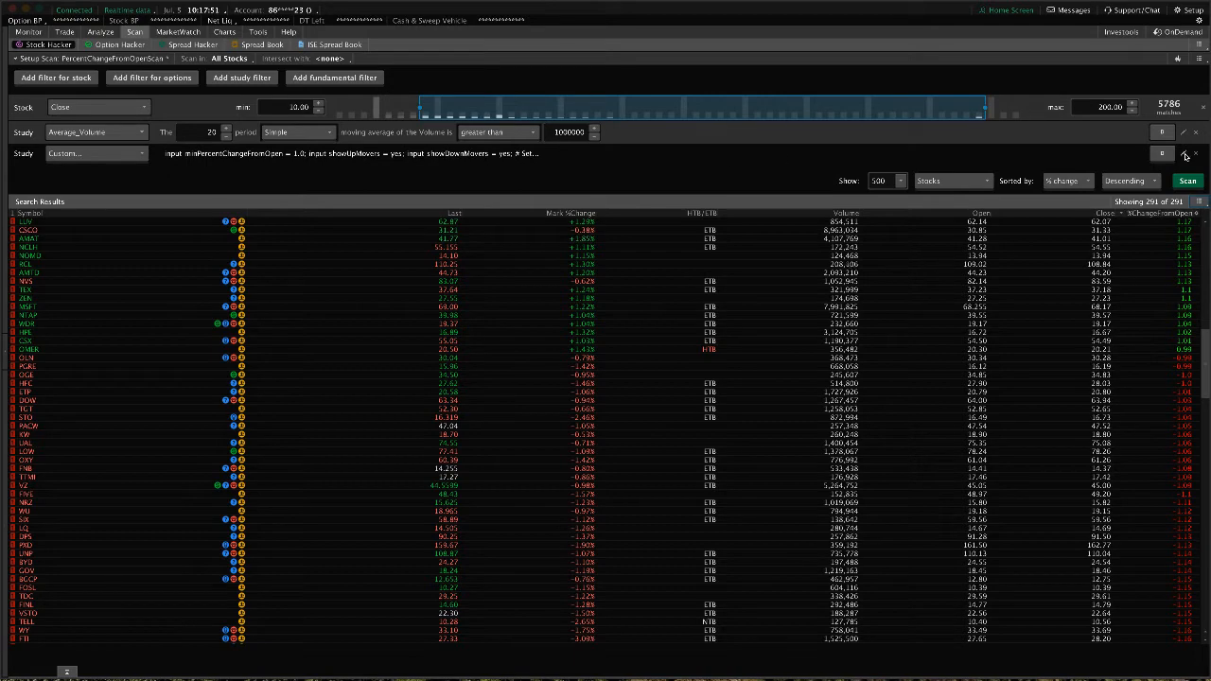
{"action": "left_click", "coordinate": [1183, 153]}
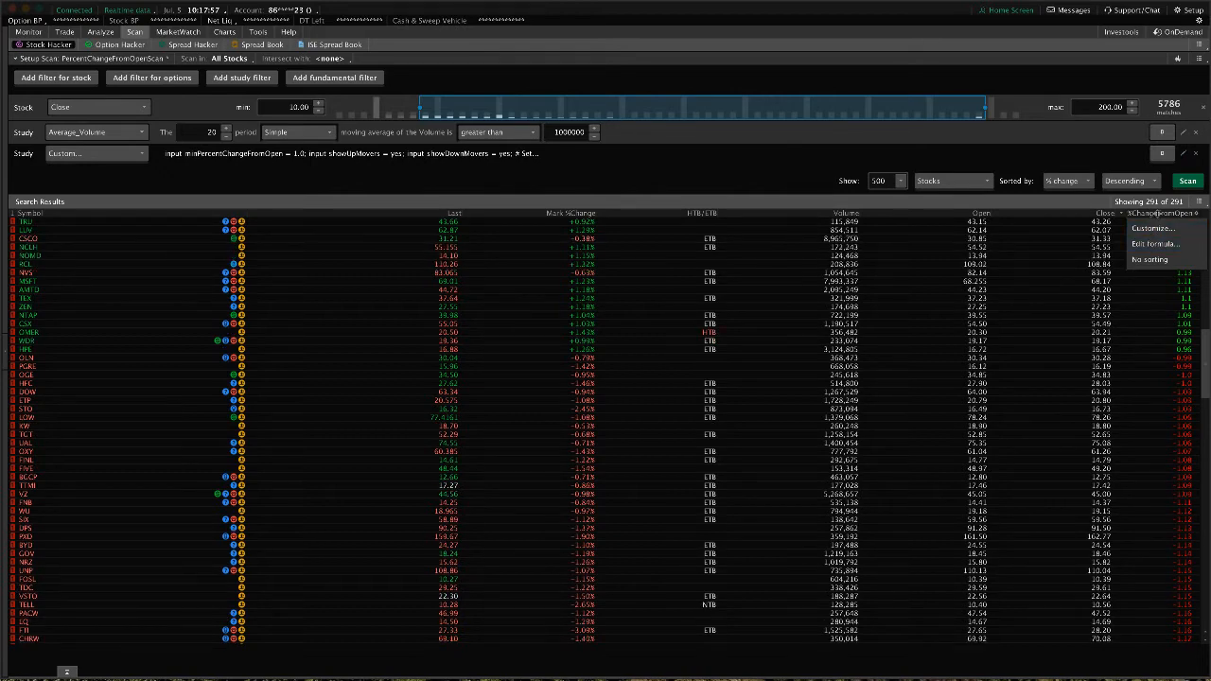
{"action": "left_click", "coordinate": [1154, 243]}
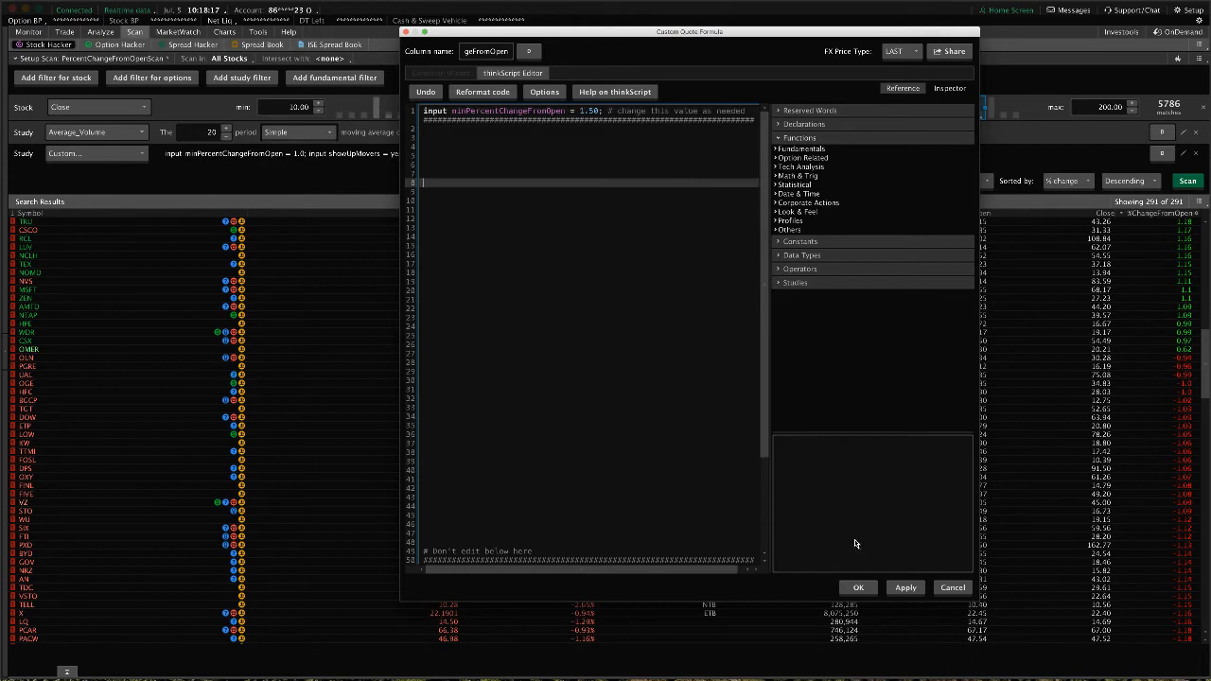
{"action": "left_click", "coordinate": [857, 588]}
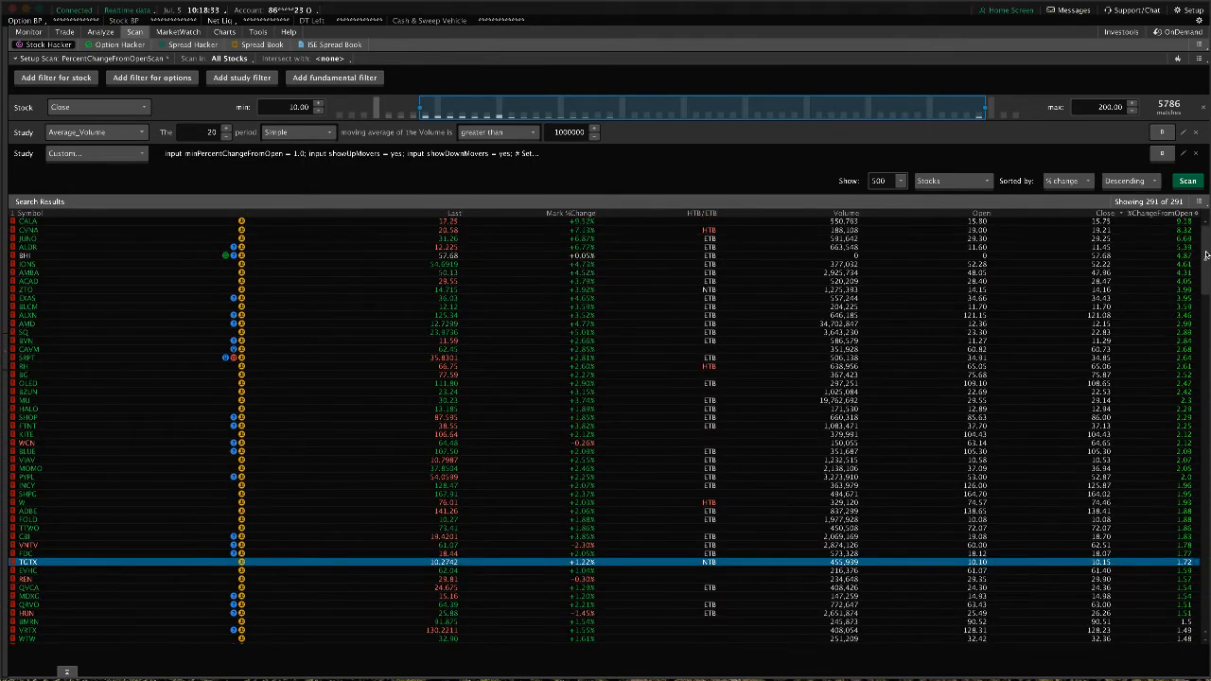
{"action": "scroll", "scroll_direction": "down", "scroll_amount": 3}
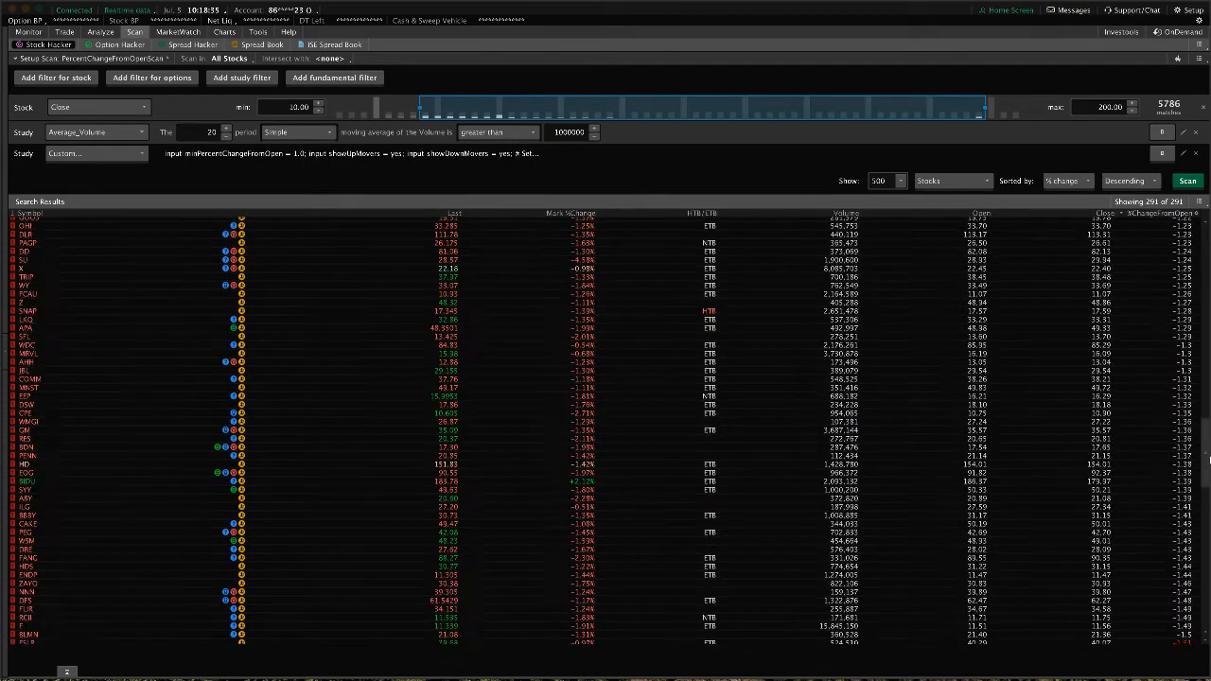
{"action": "scroll", "scroll_direction": "down", "scroll_amount": 3}
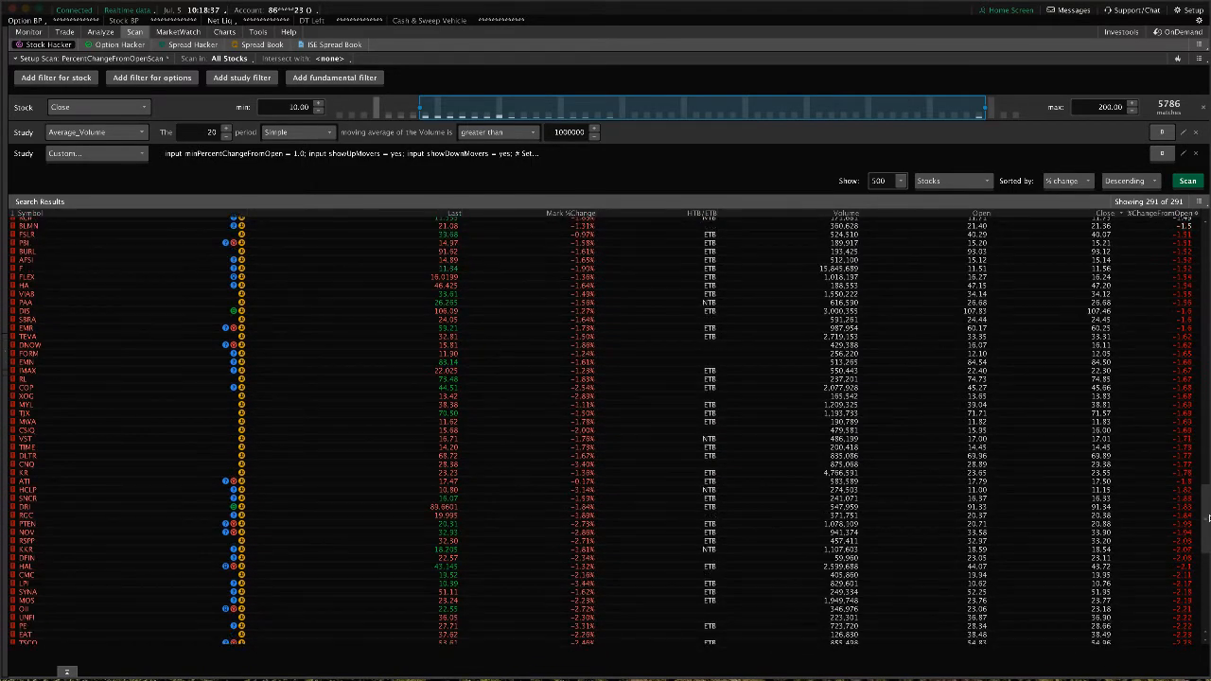
{"action": "scroll", "scroll_direction": "down", "scroll_amount": 3}
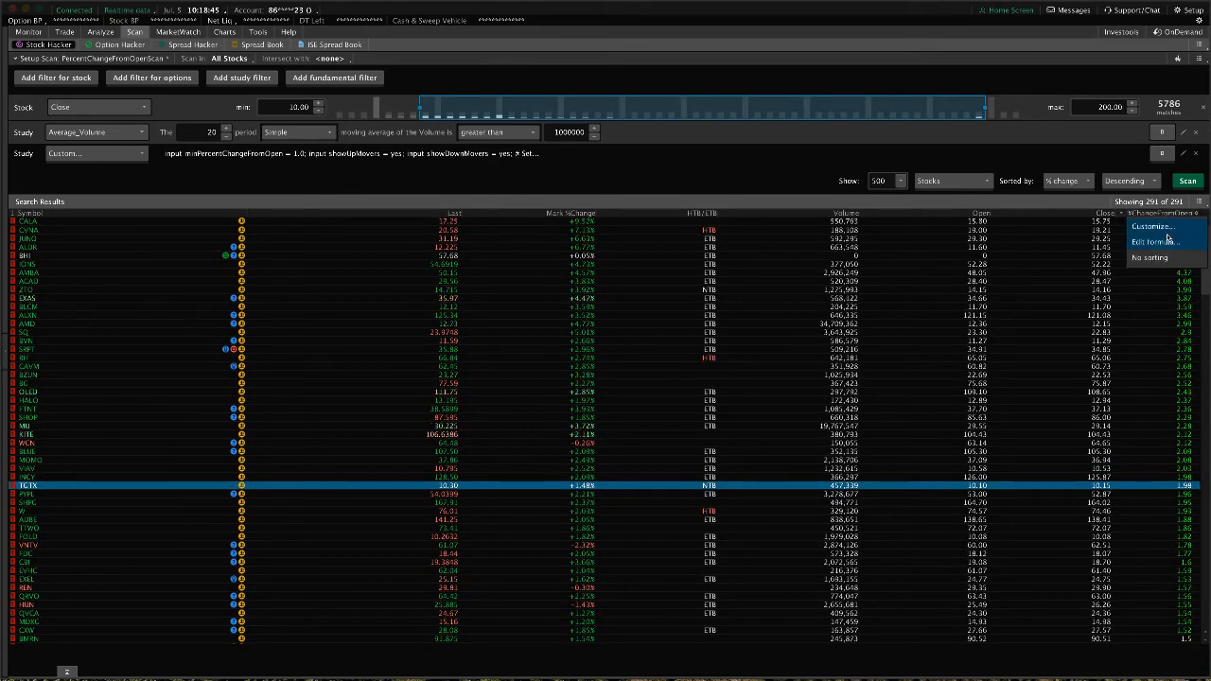
Step: Review the column formula showing minPercentChangeFromOpen = 1.0 and close it with OK
{"action": "left_click", "coordinate": [1153, 241]}
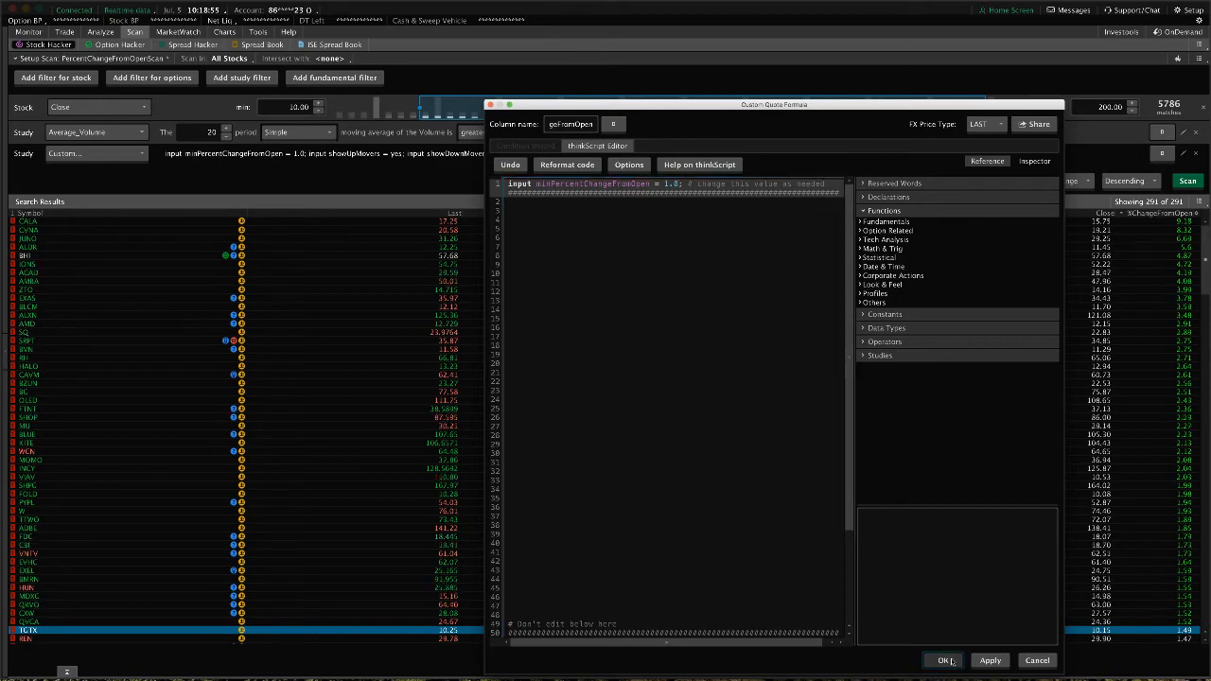
{"action": "left_click", "coordinate": [944, 660]}
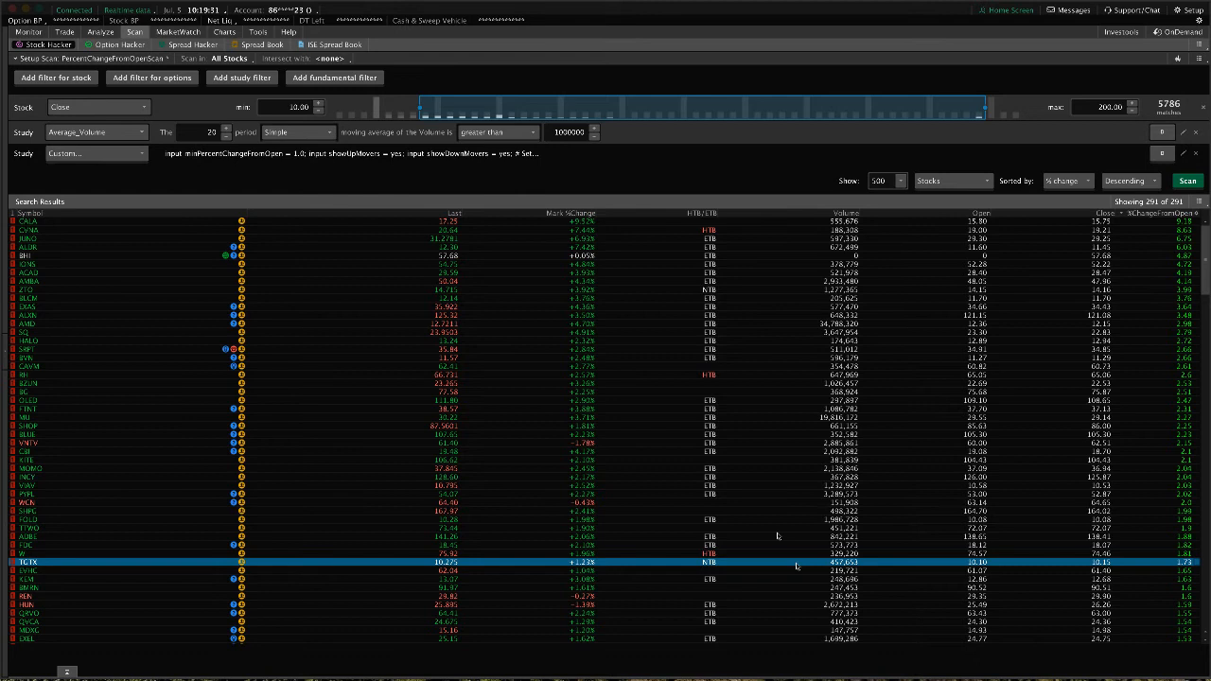
{"action": "left_click", "coordinate": [177, 31]}
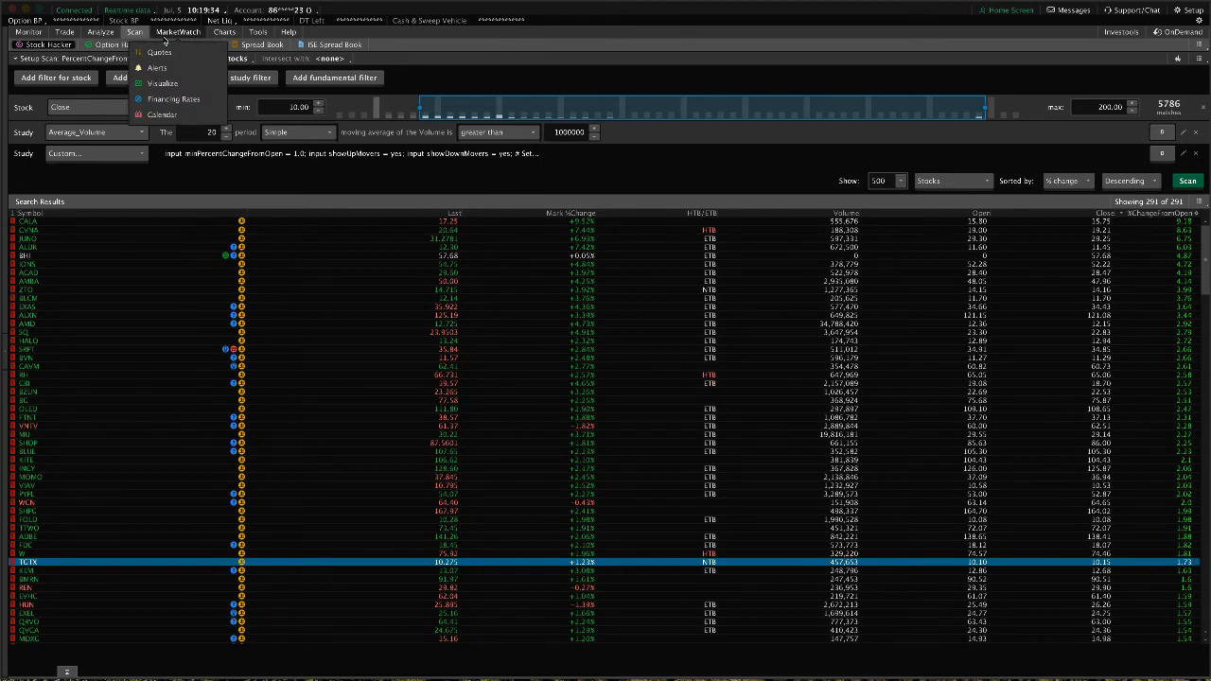